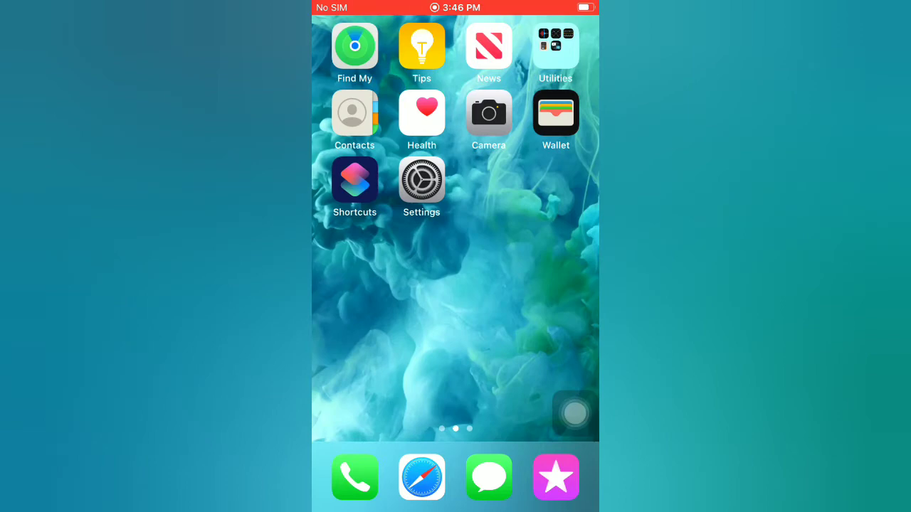
# Join the hidden WPA2 network by entering its name 'rabi' in Wi-Fi settings.
pyautogui.click(422, 179)
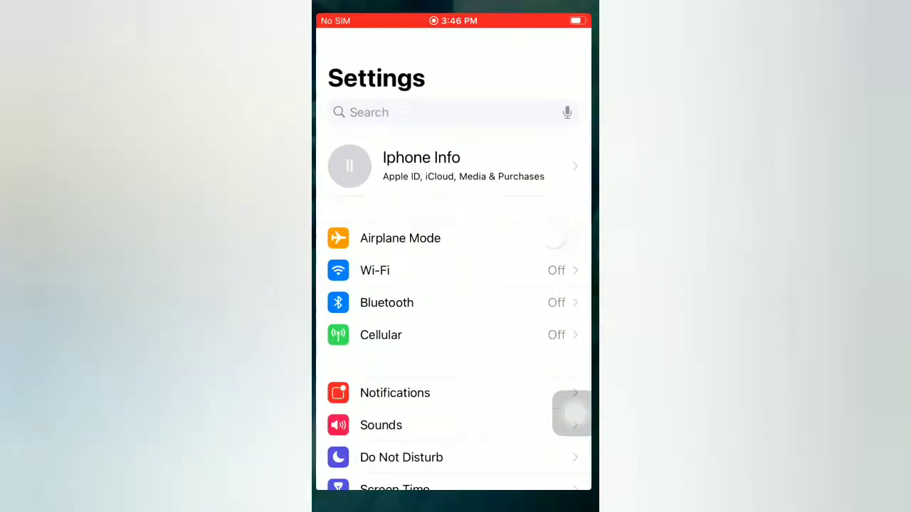
pyautogui.click(375, 270)
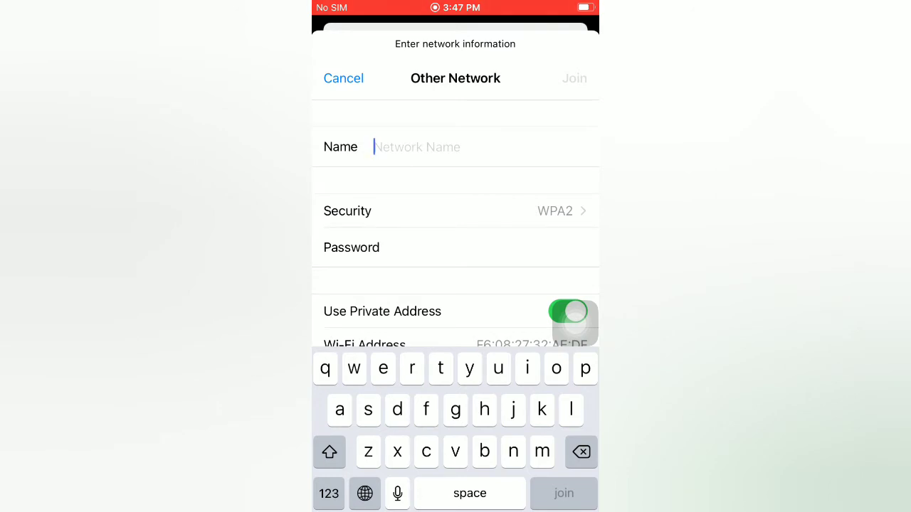
pyautogui.write('rabi')
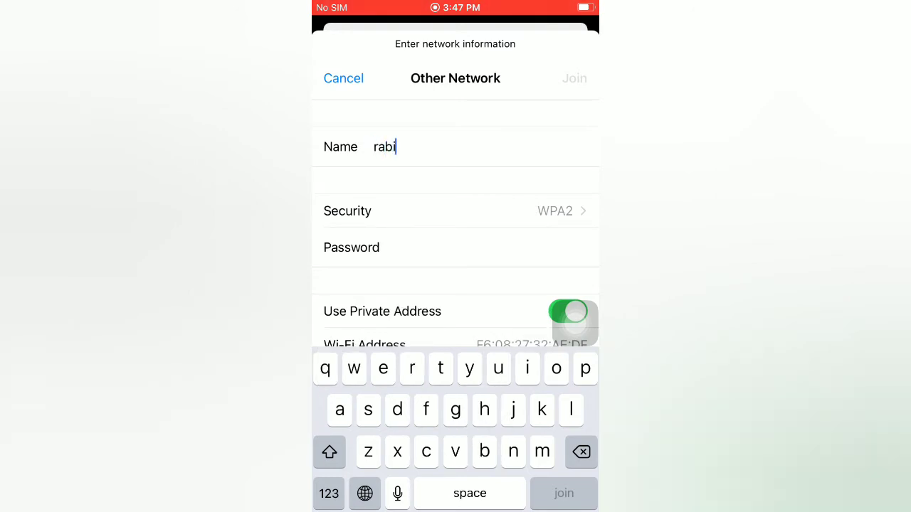
pyautogui.click(455, 210)
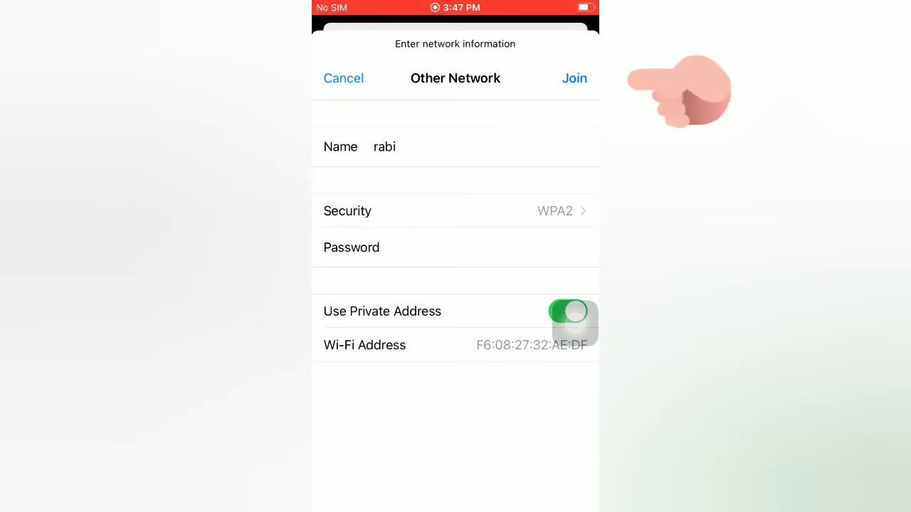
pyautogui.click(575, 78)
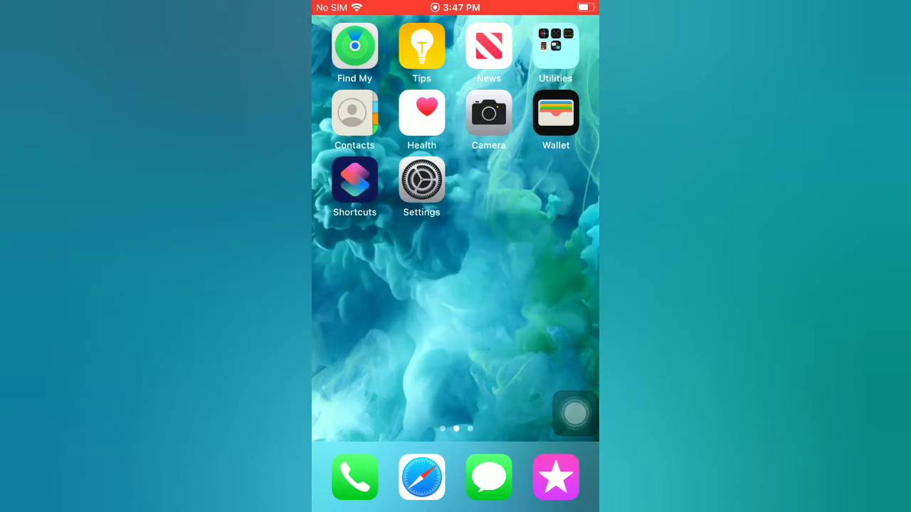
pyautogui.click(421, 179)
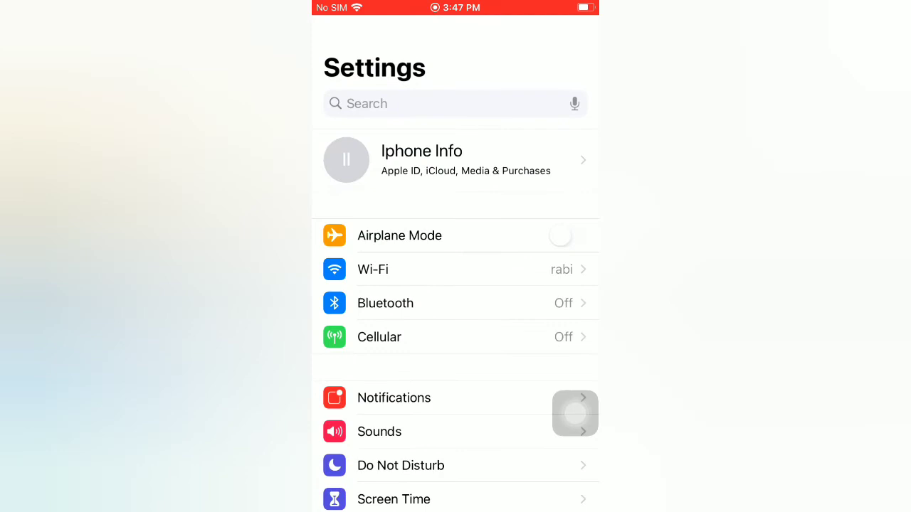
pyautogui.scroll(-3)
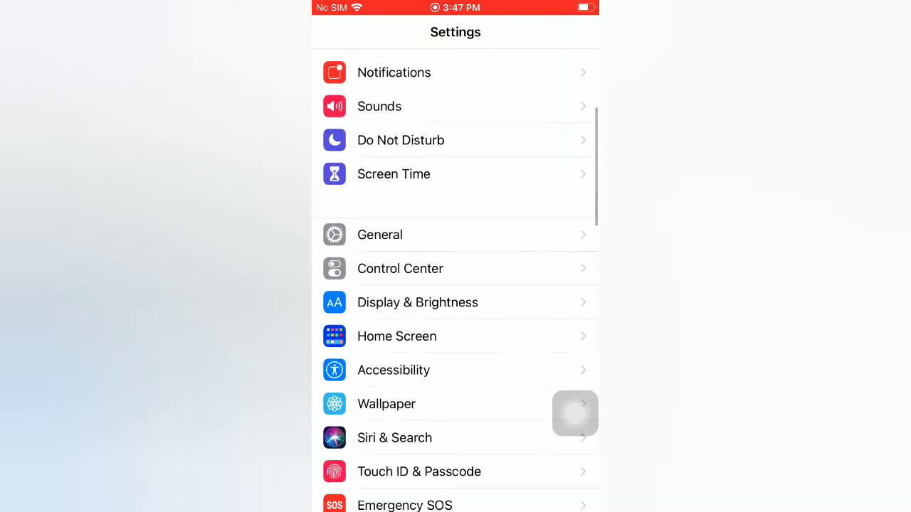
pyautogui.click(379, 235)
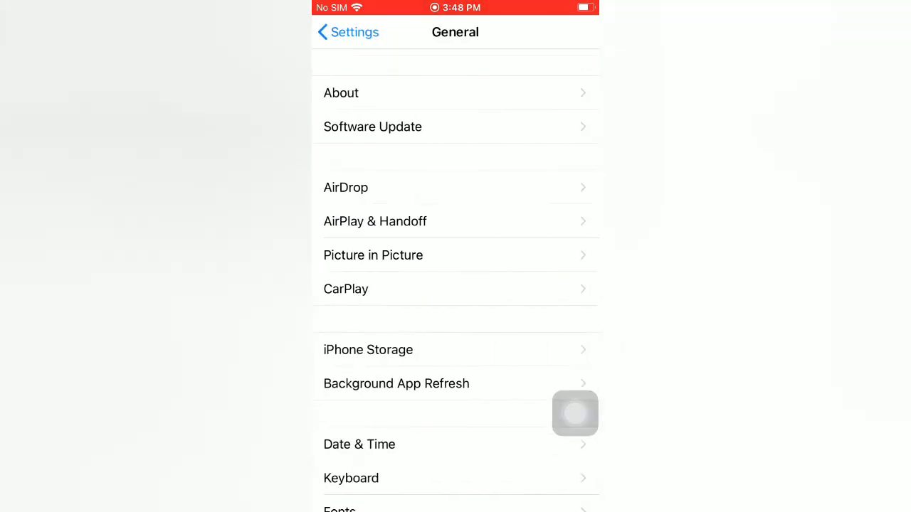
pyautogui.scroll(-3)
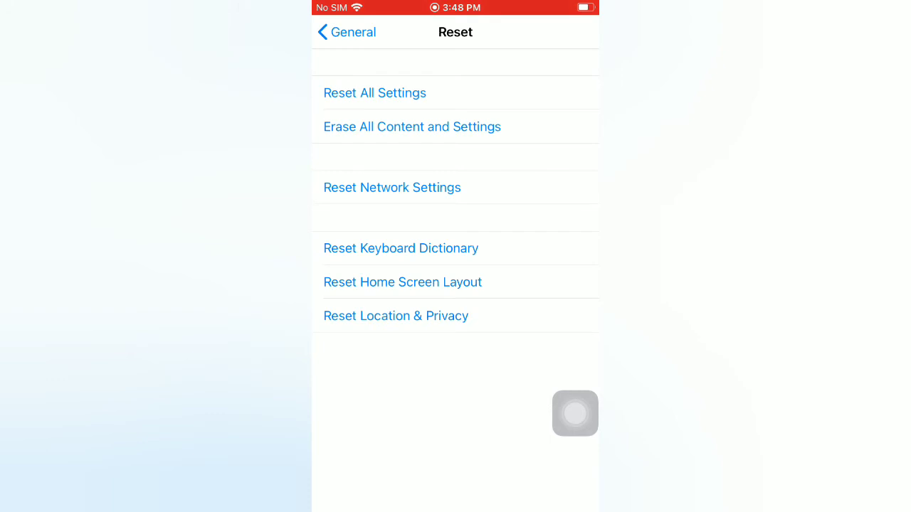
pyautogui.click(393, 188)
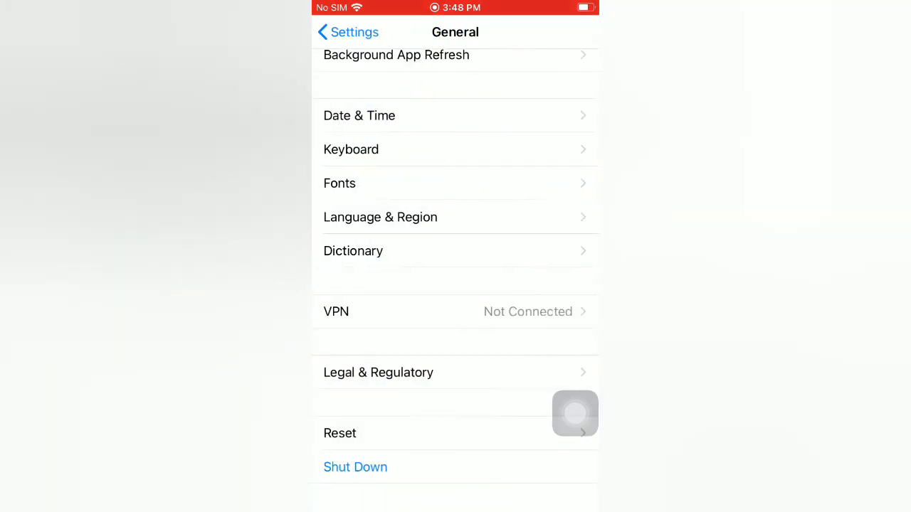
pyautogui.click(347, 31)
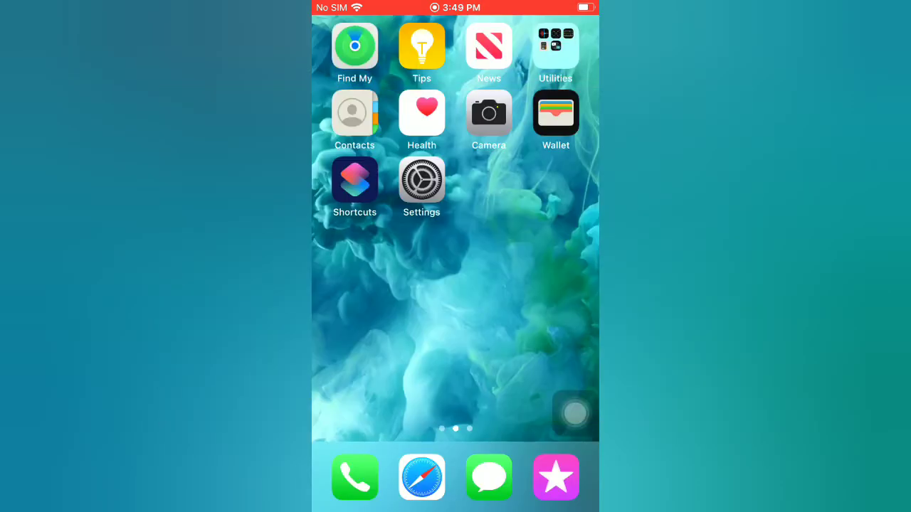
# Enable Use Private Address for the rabi network.
pyautogui.click(422, 180)
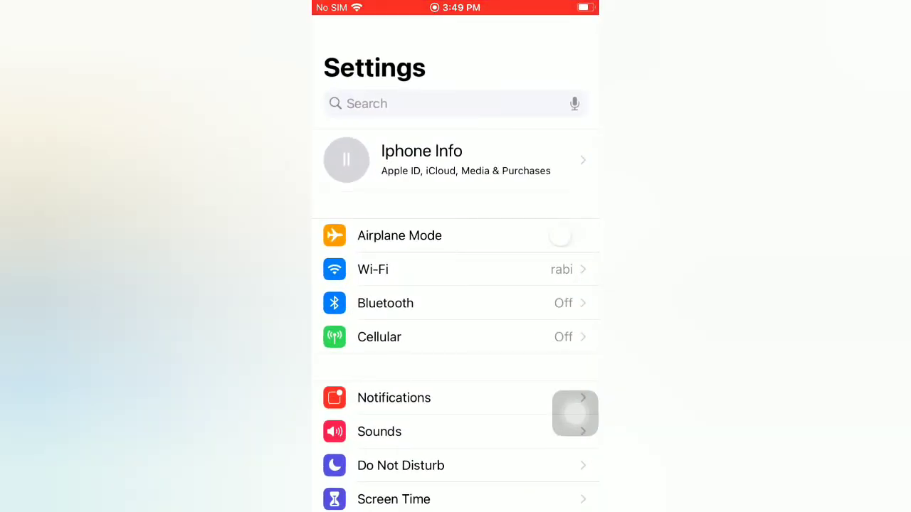
pyautogui.click(373, 269)
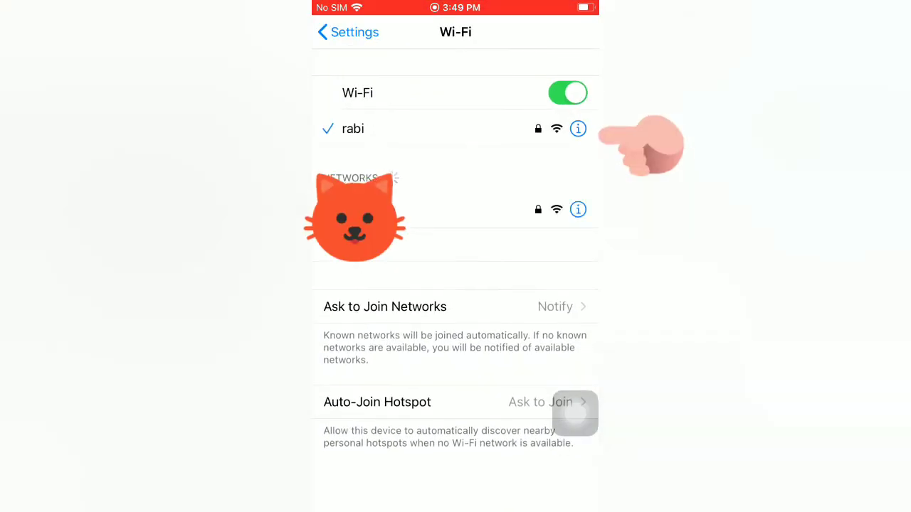
pyautogui.click(578, 128)
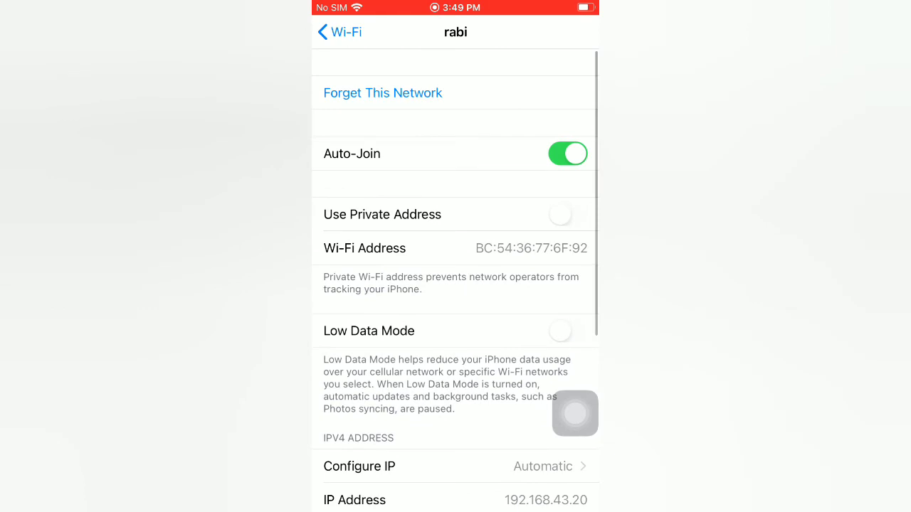
pyautogui.click(567, 214)
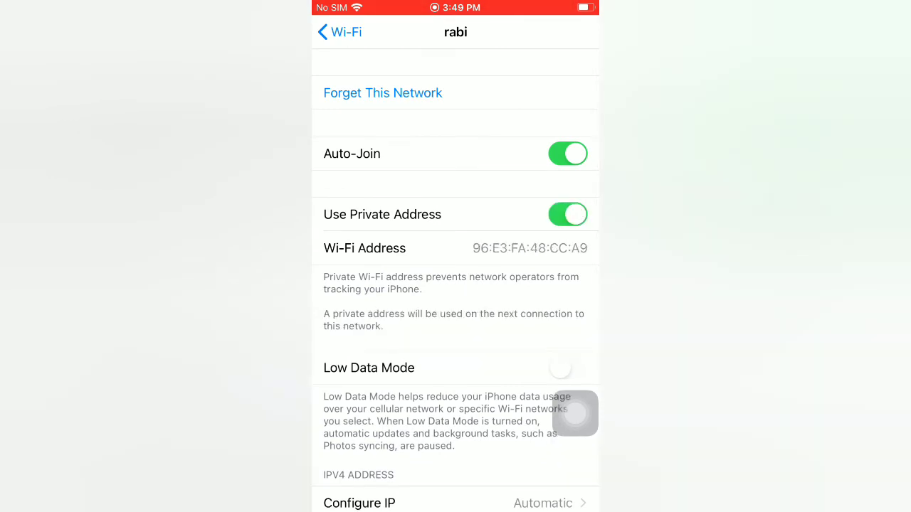
# Switch Wi-Fi off and back on, then return to the home screen.
pyautogui.click(342, 31)
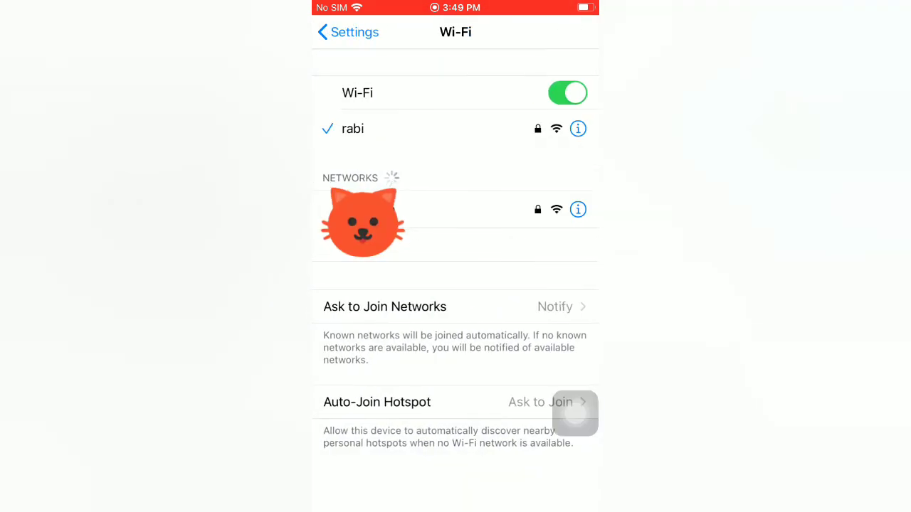
pyautogui.click(566, 92)
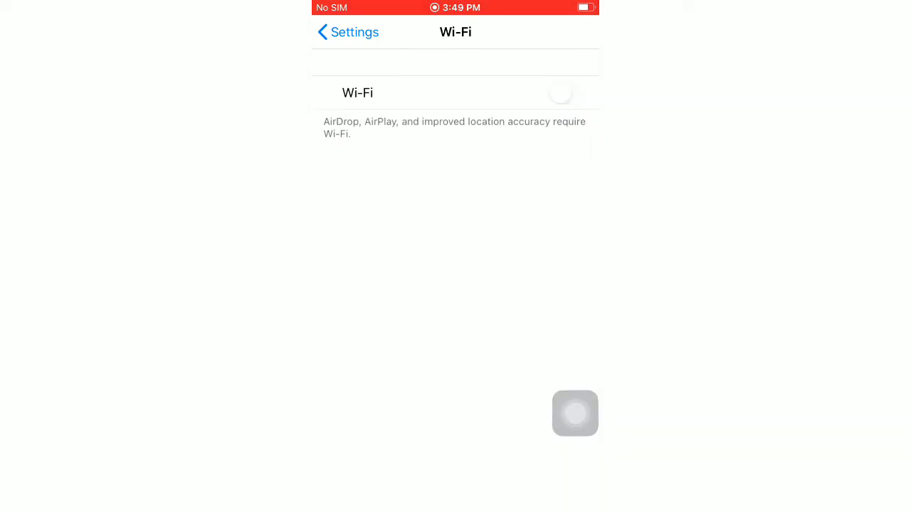
pyautogui.click(566, 93)
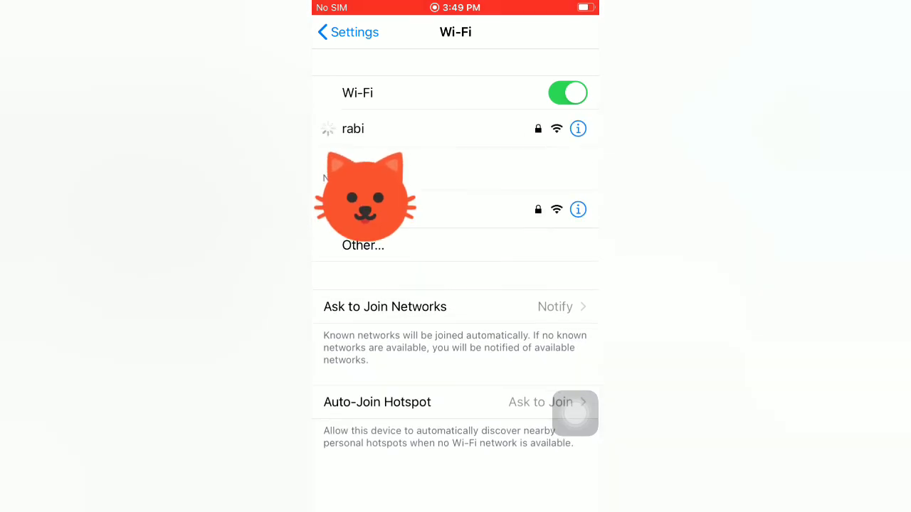
pyautogui.click(347, 32)
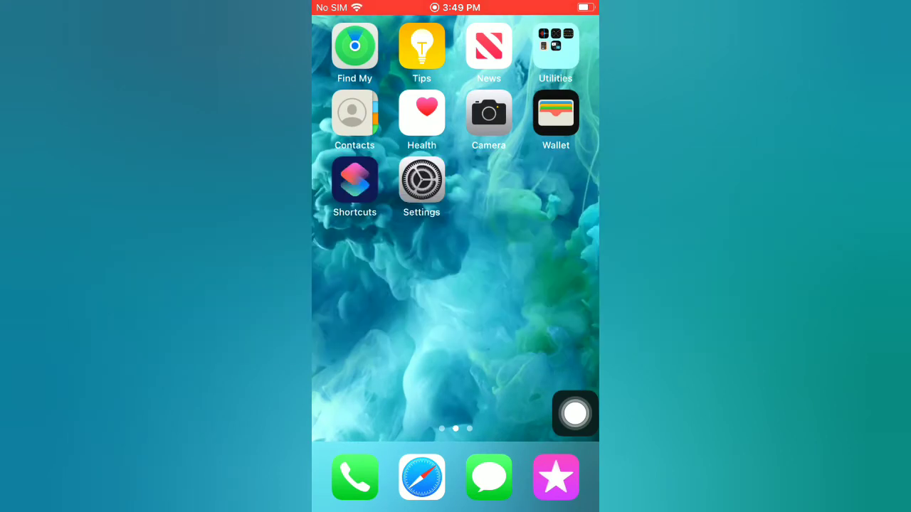
# Bring up Shut Down from General settings and cancel the power-off prompt.
pyautogui.click(422, 180)
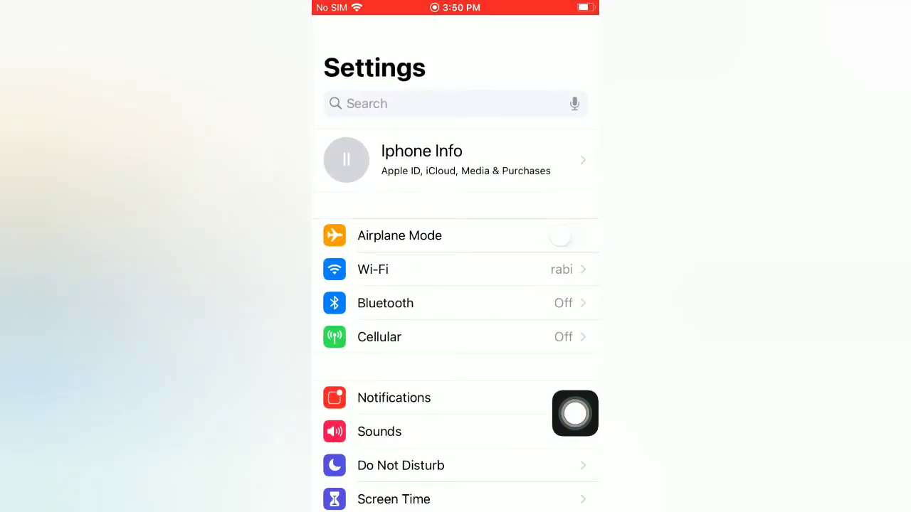
pyautogui.scroll(-3)
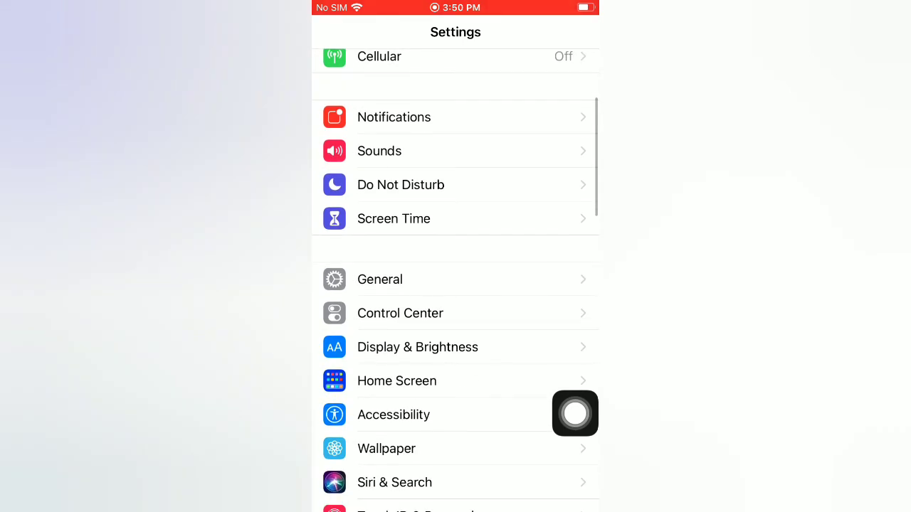
pyautogui.click(379, 279)
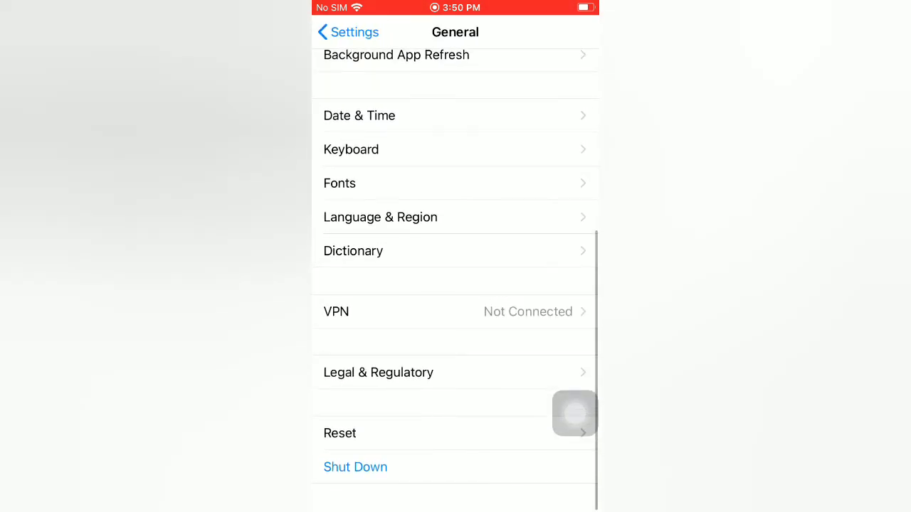
pyautogui.click(356, 466)
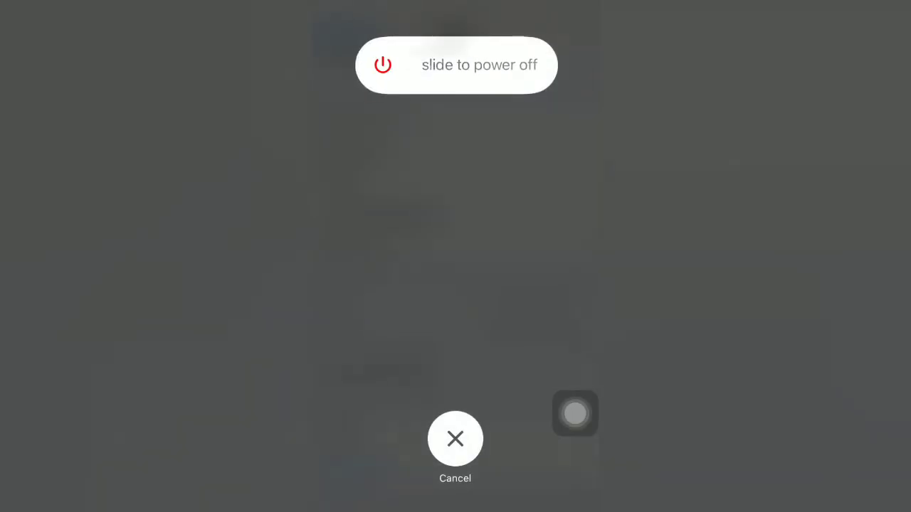
pyautogui.click(456, 438)
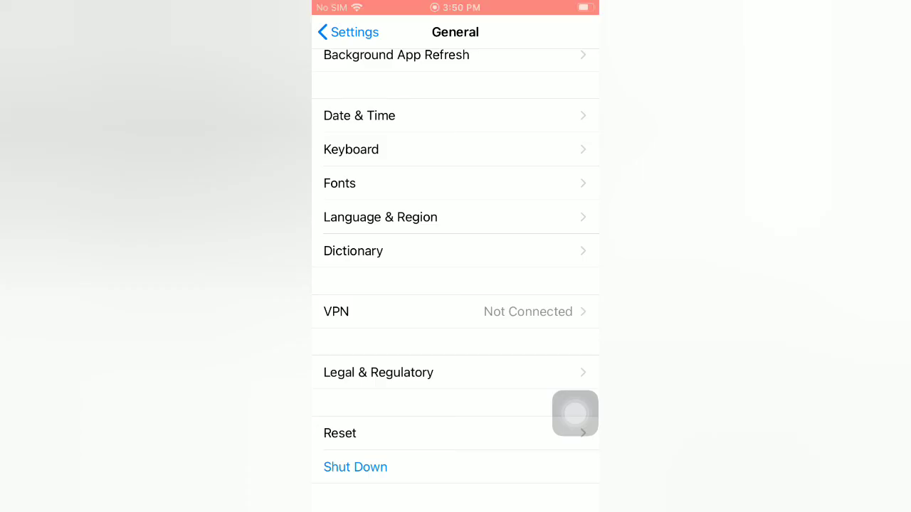